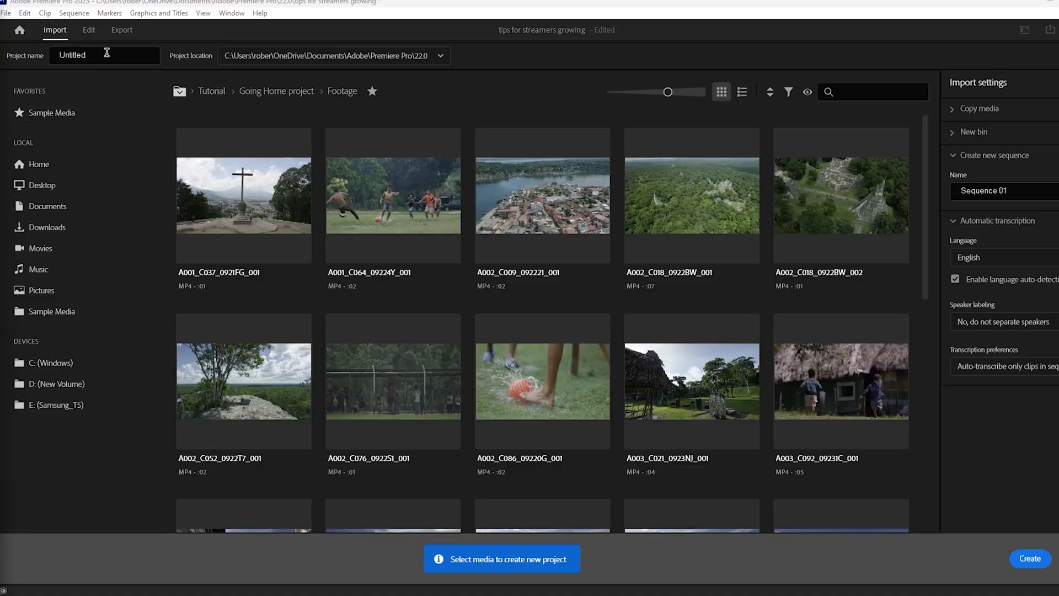
# Name the new project 'vertical gaming' with smash ps5.mp4 selected for import.
pyautogui.click(104, 54)
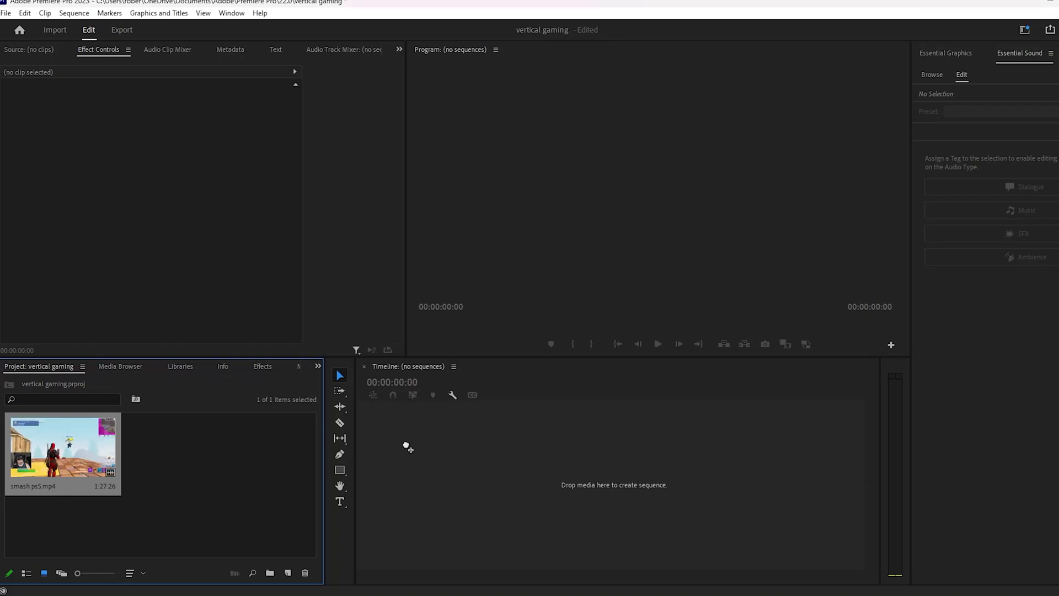
# Change the smash ps5 sequence frame size to 1080 by 1920 vertical.
pyautogui.click(74, 13)
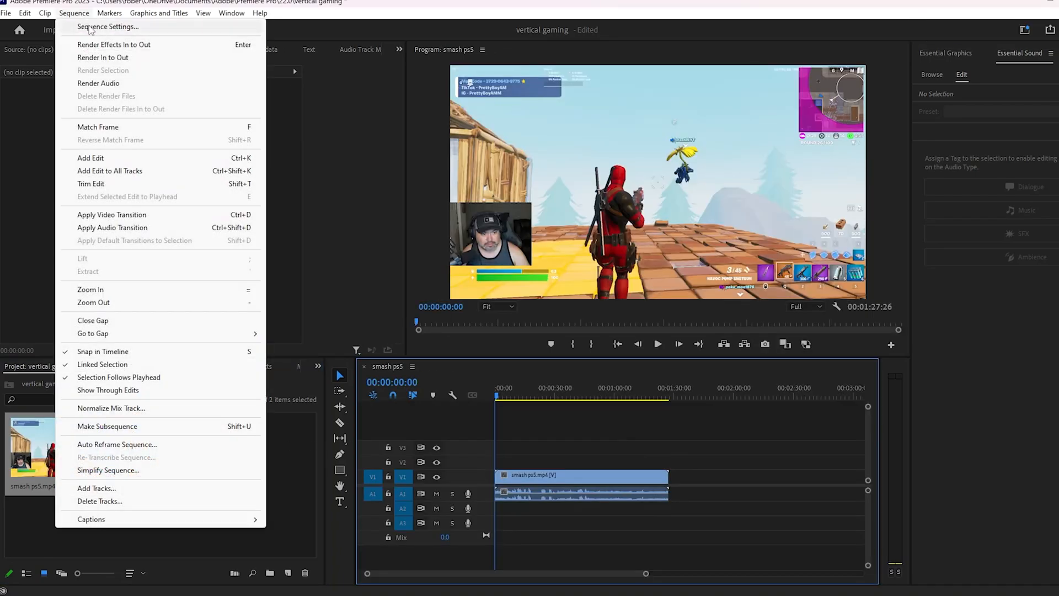
pyautogui.click(108, 26)
pyautogui.write('1080')
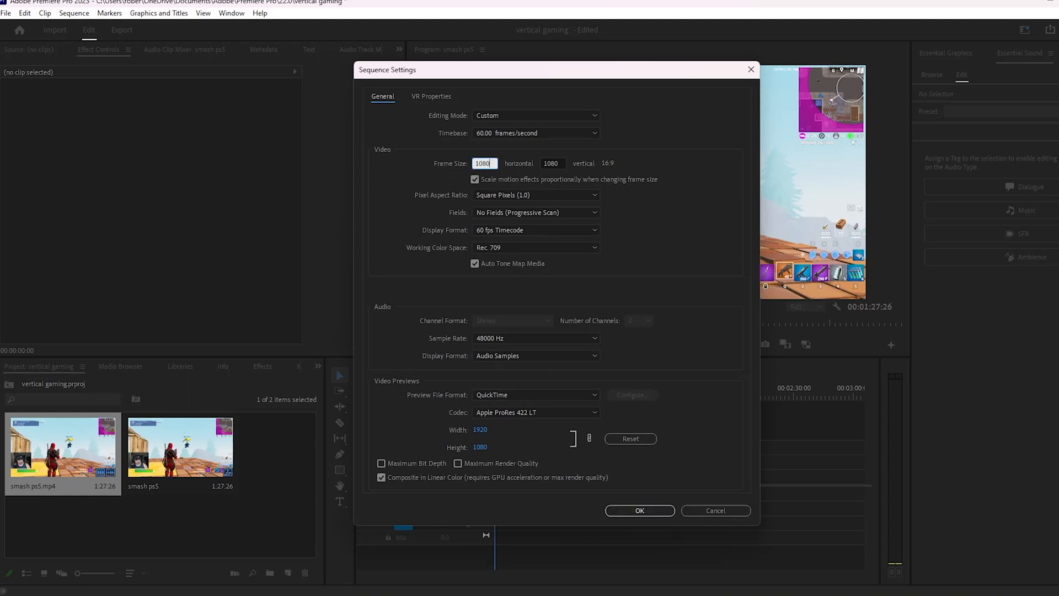
pyautogui.click(639, 510)
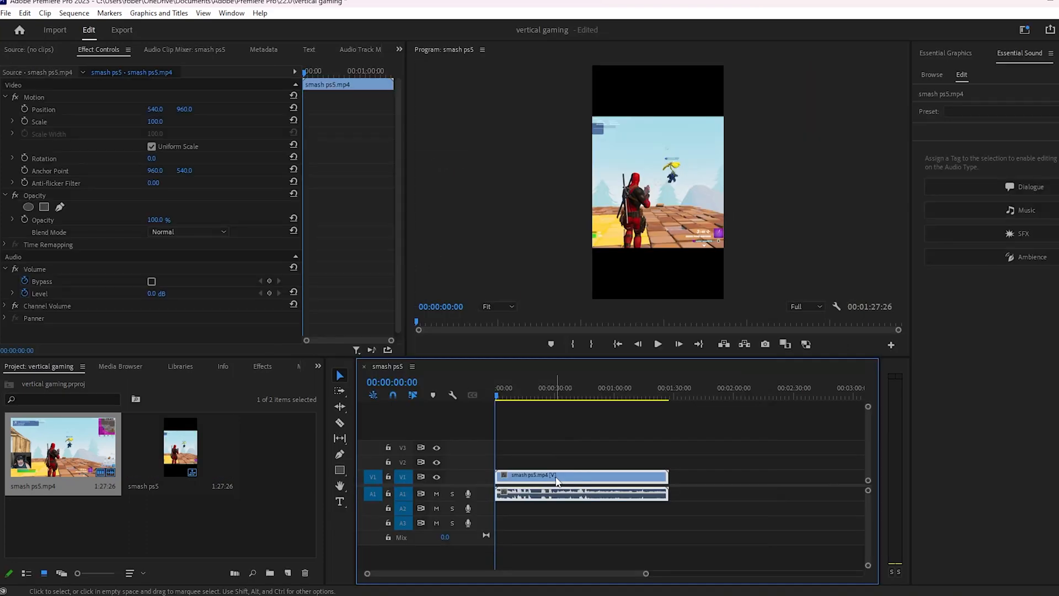
# Unlink the gameplay clip's audio and duplicate the video onto higher tracks V2 and V3.
pyautogui.rightClick(580, 476)
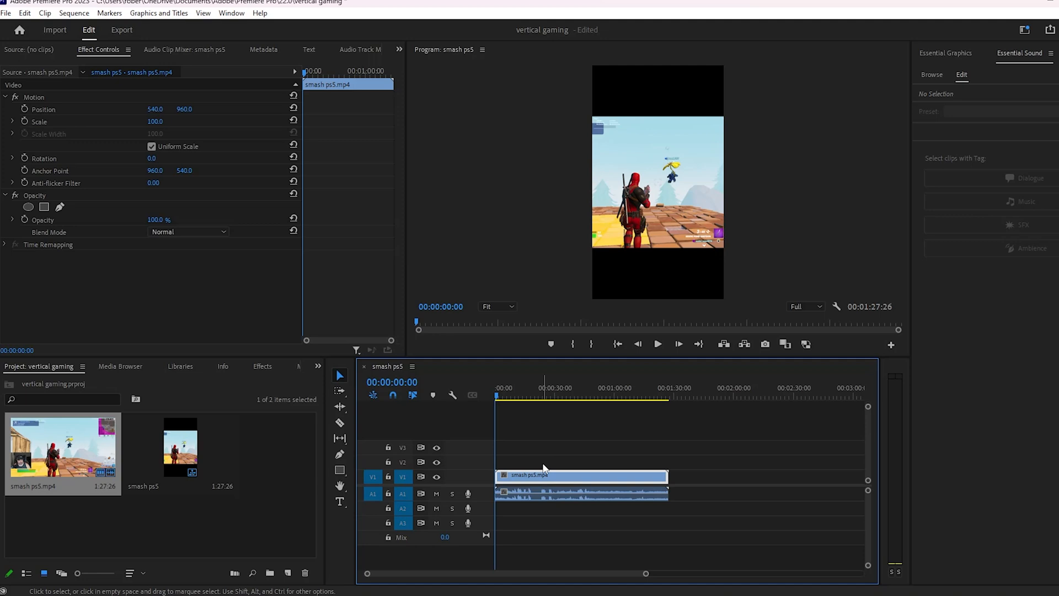
pyautogui.click(581, 493)
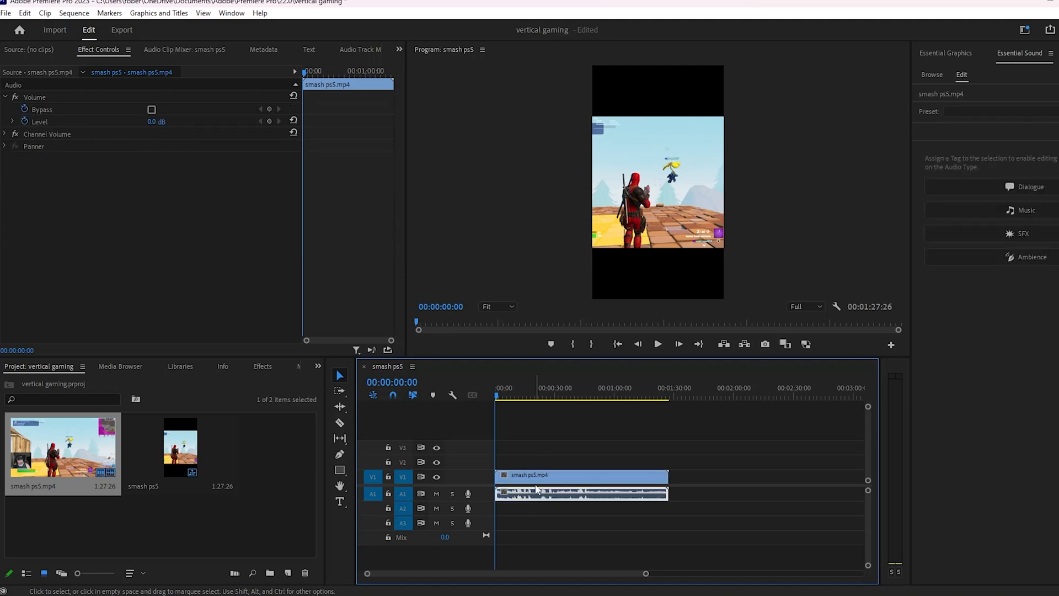
pyautogui.click(581, 477)
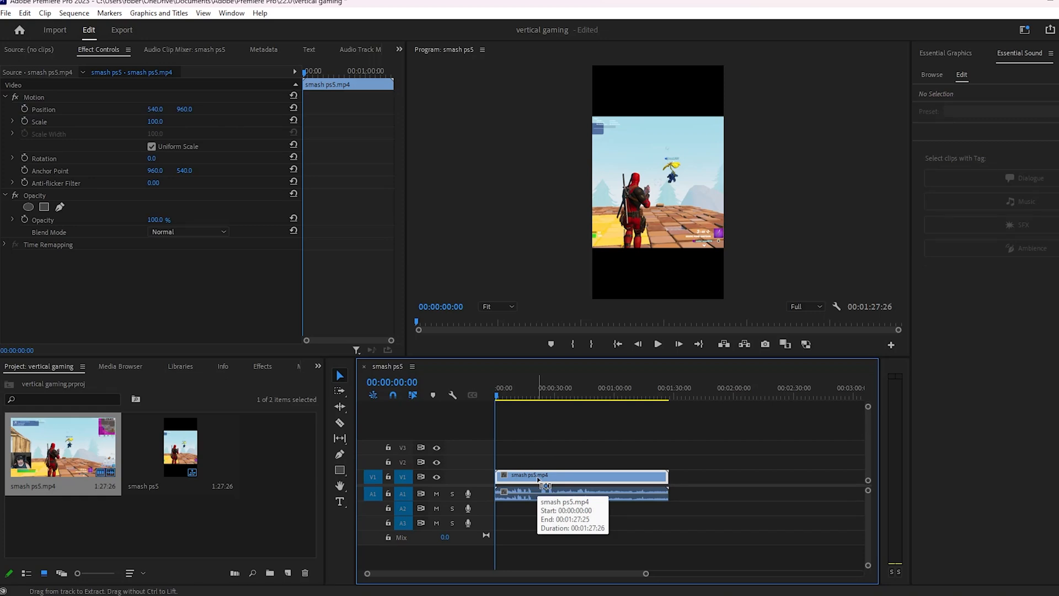
pyautogui.click(683, 396)
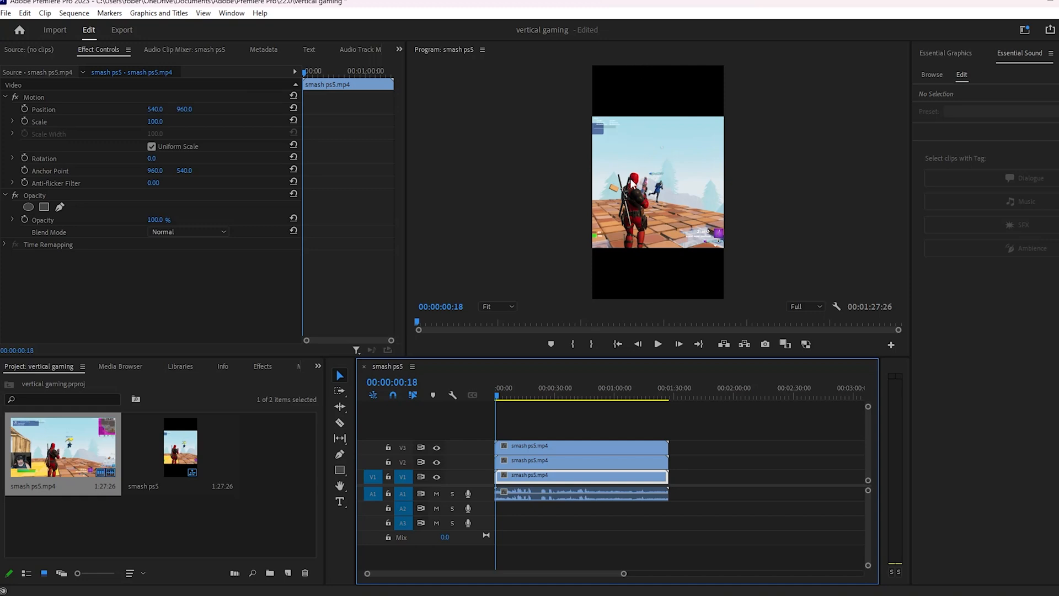
pyautogui.moveTo(655, 188)
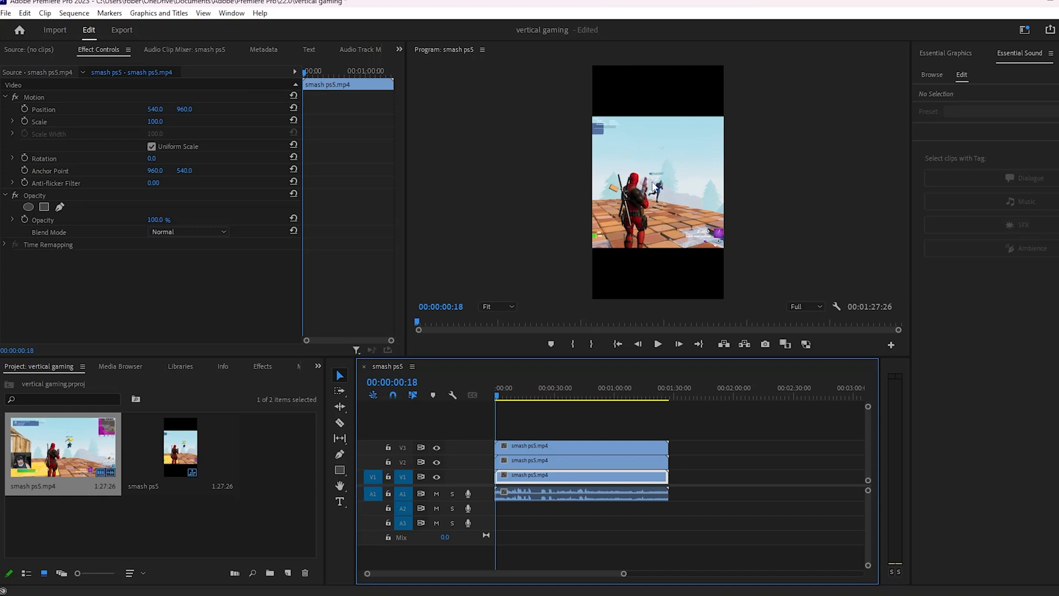
pyautogui.moveTo(659, 133)
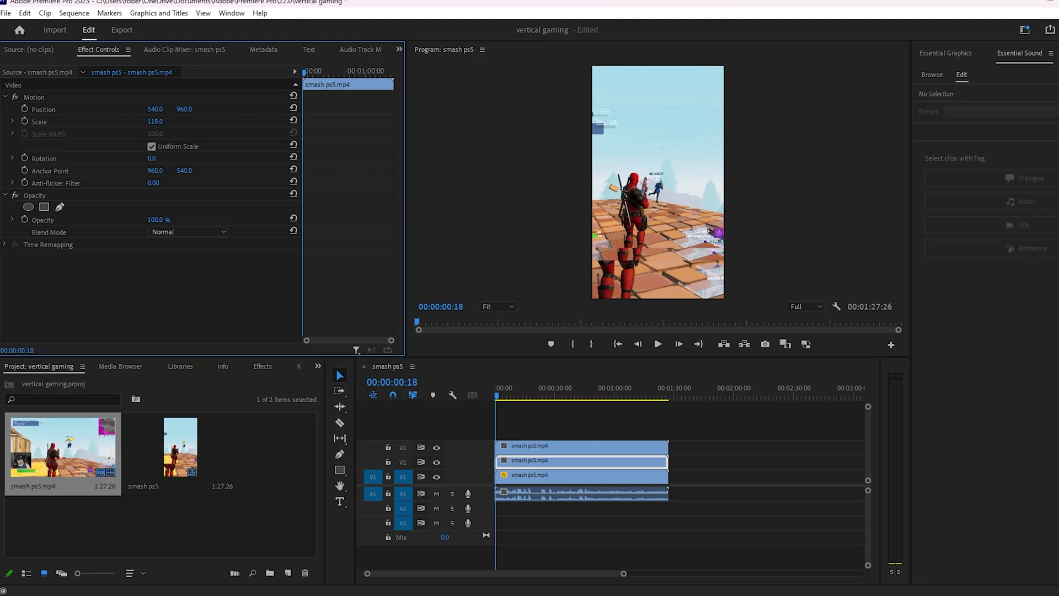
# Reposition and enlarge the upper copies so the facecam fills the top of the frame.
pyautogui.moveTo(155, 121); pyautogui.dragTo(162, 120)
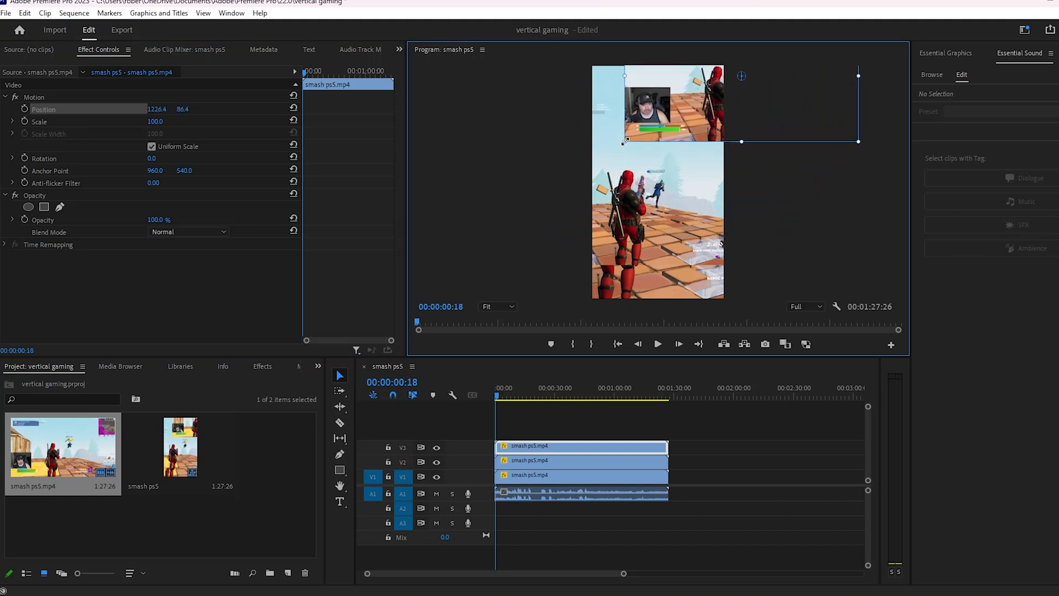
pyautogui.moveTo(625, 141); pyautogui.dragTo(601, 157)
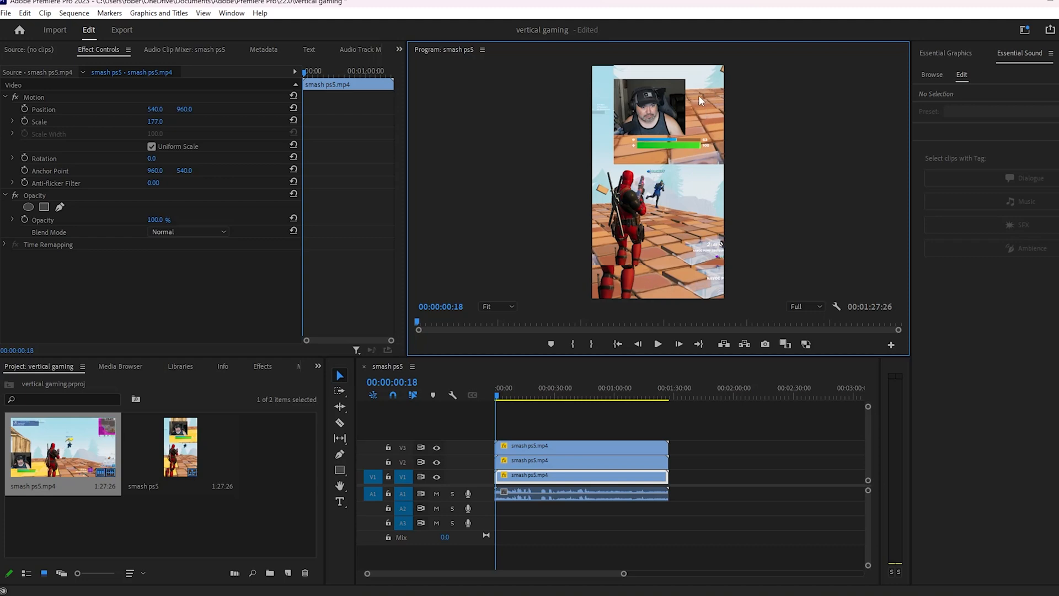
pyautogui.moveTo(665, 150)
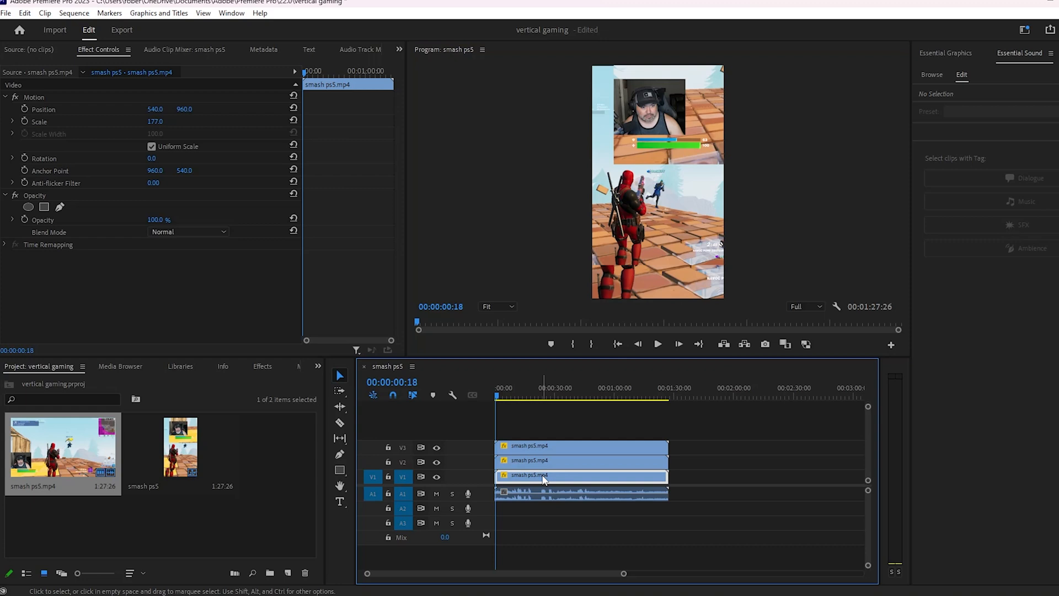
# Search the Effects panel for Gaussian Blur.
pyautogui.click(254, 367)
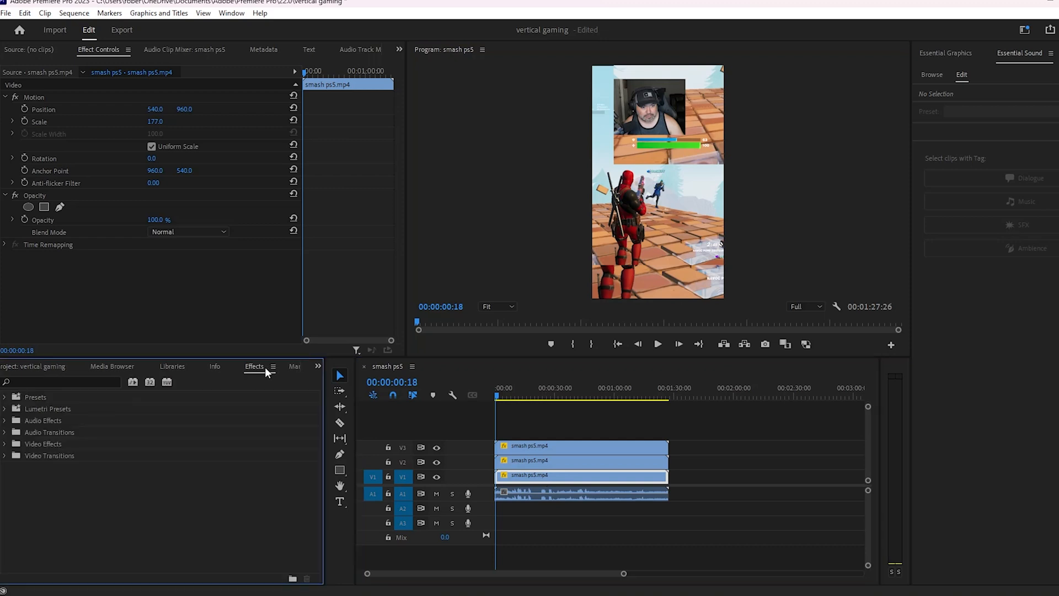
pyautogui.write('ga')
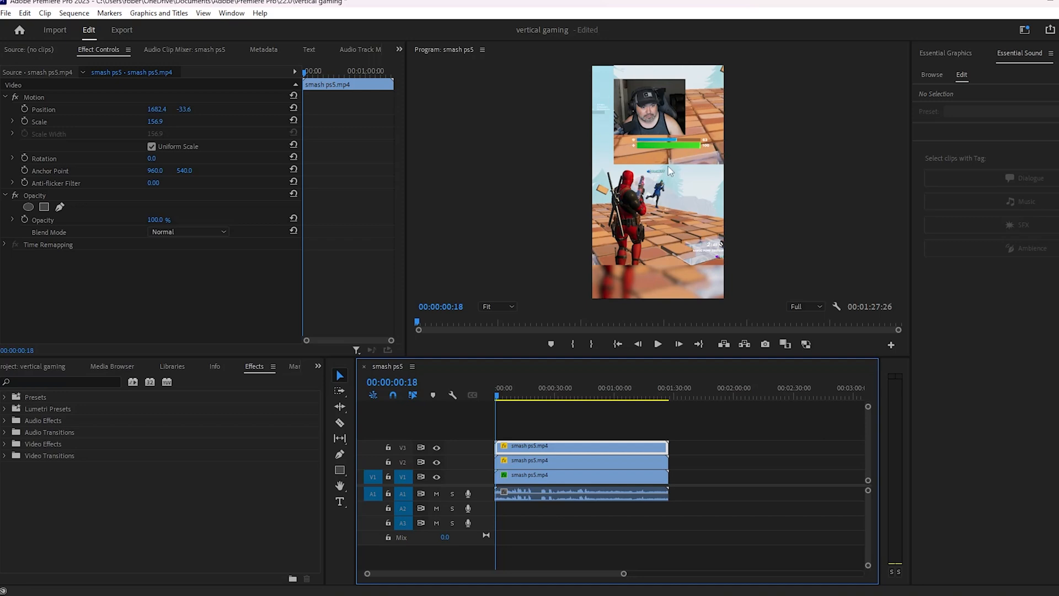
pyautogui.moveTo(53, 200)
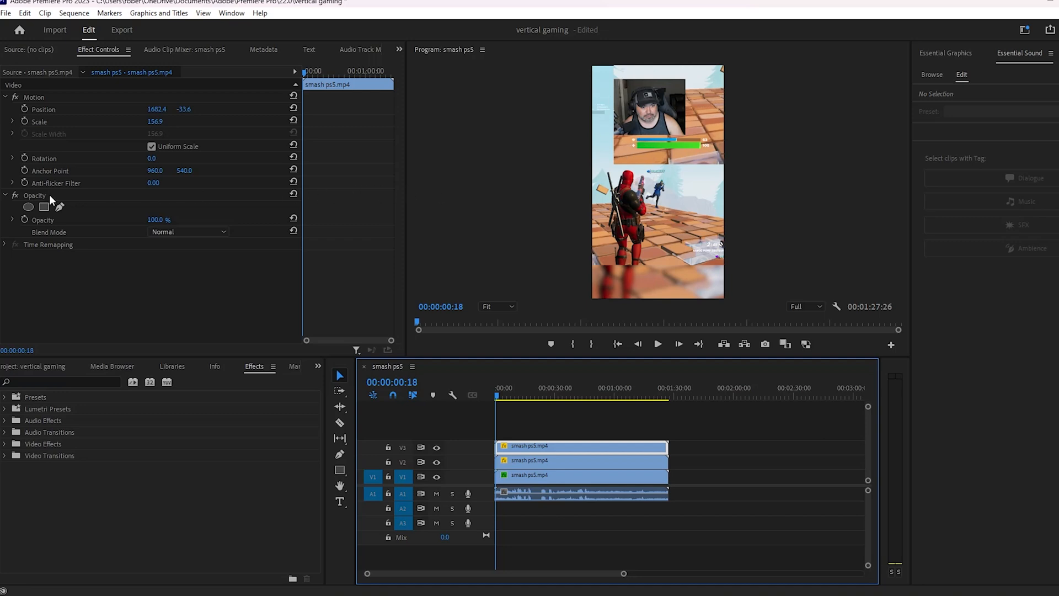
pyautogui.moveTo(60, 207)
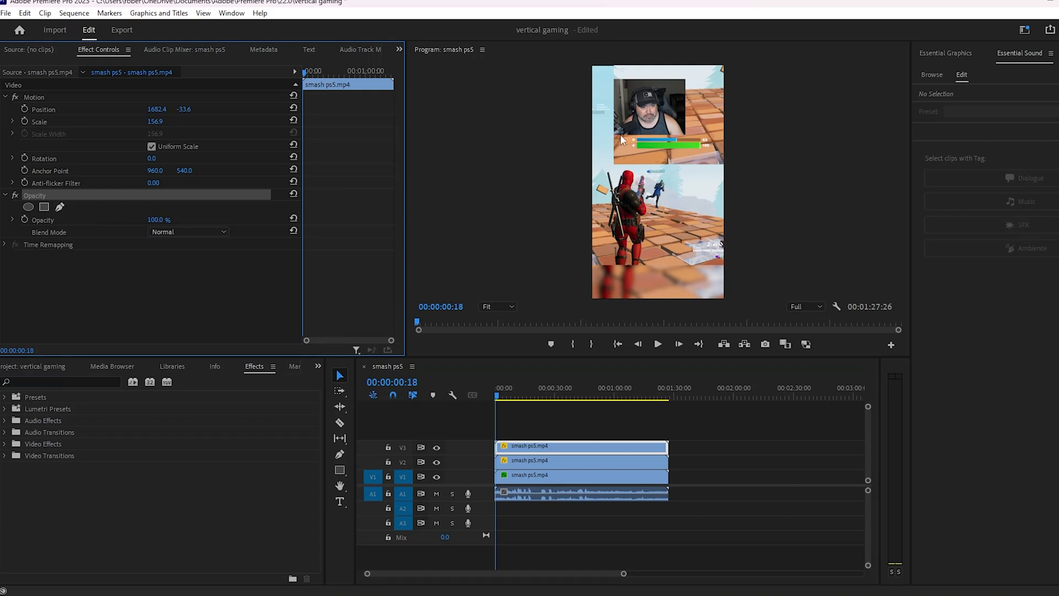
pyautogui.moveTo(59, 207)
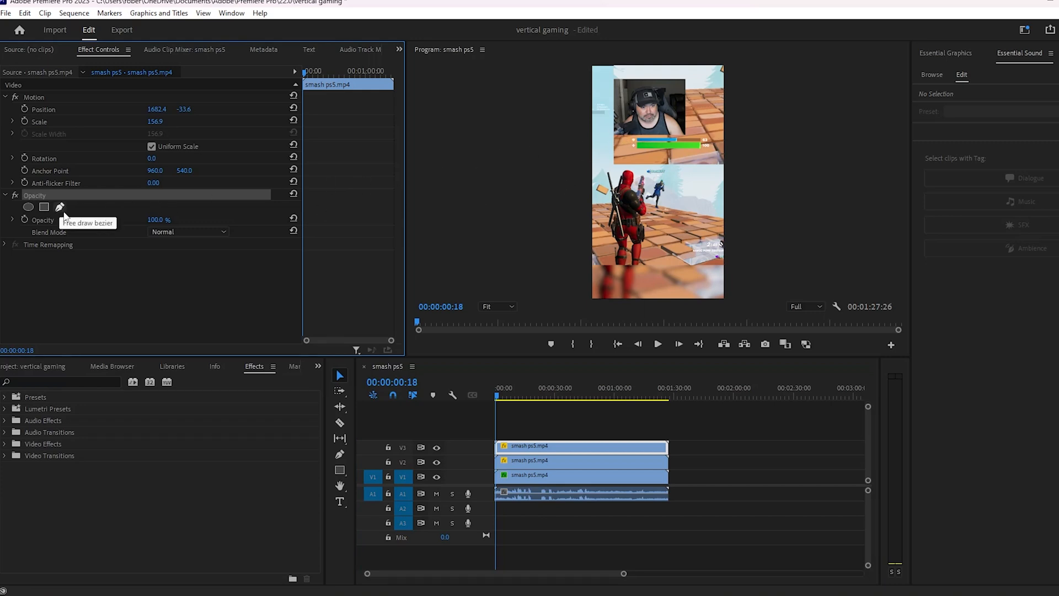
# Draw a free bezier Opacity mask around the webcam on the facecam copy.
pyautogui.click(45, 208)
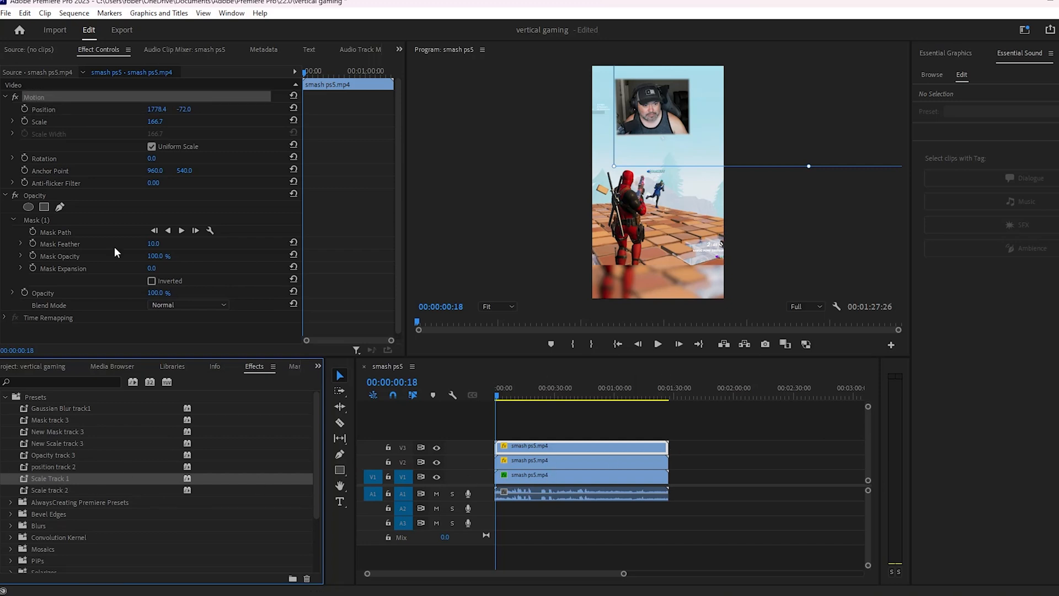
pyautogui.moveTo(84, 105)
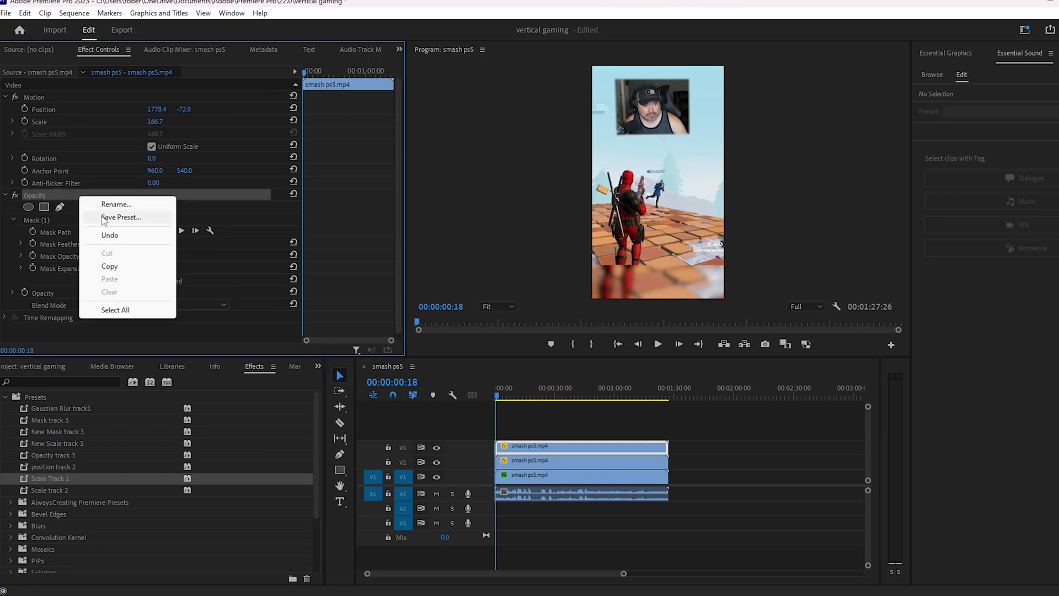
# Save the facecam's feathered Opacity mask settings as a preset.
pyautogui.click(121, 29)
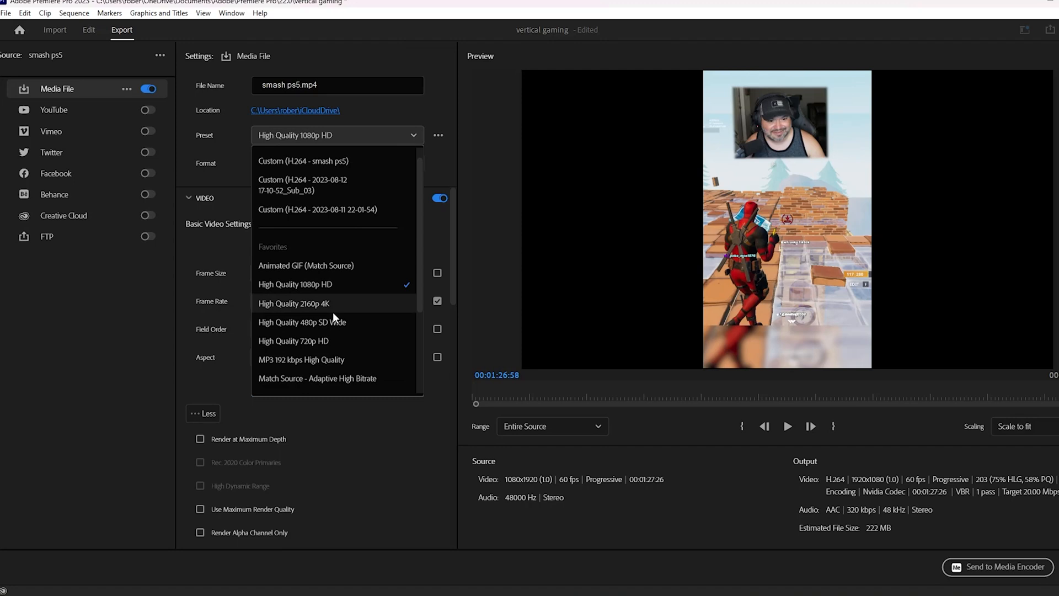
# Choose the Match Source Adaptive High Bitrate preset and enable Render at Maximum Depth.
pyautogui.scroll(-3)
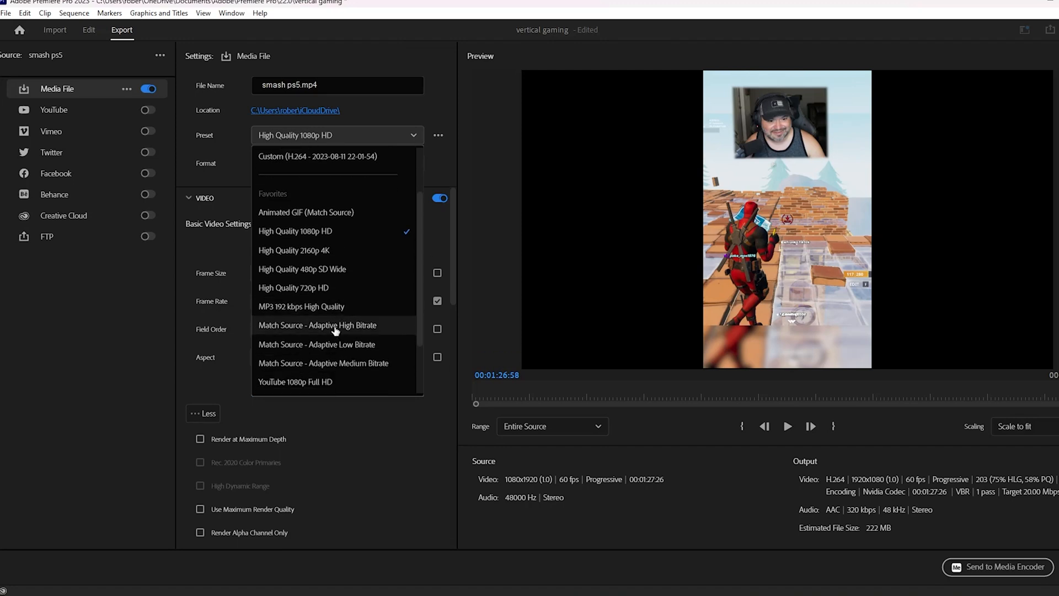
pyautogui.click(316, 325)
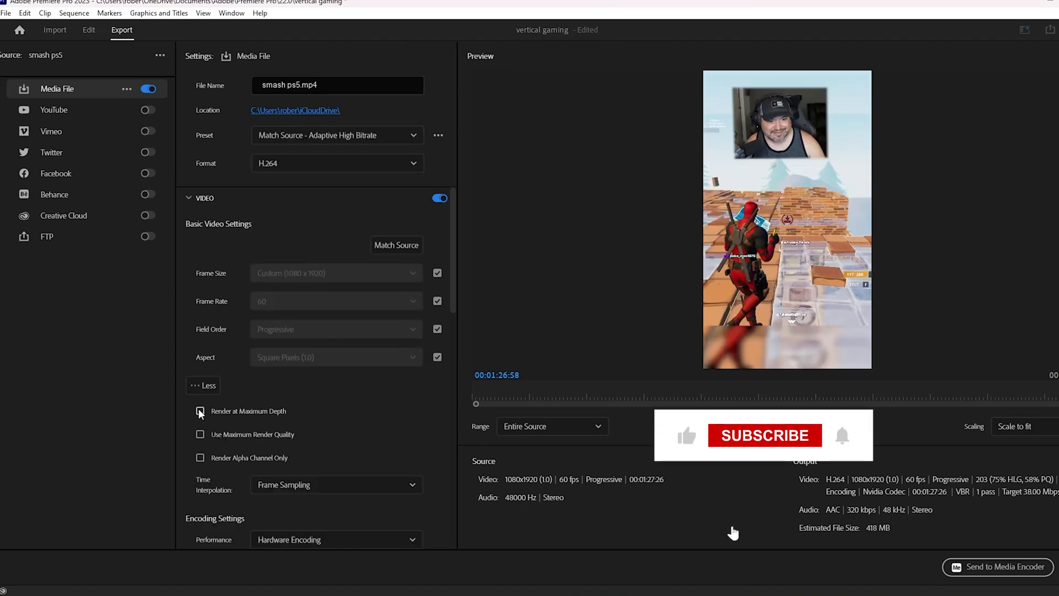
pyautogui.click(200, 410)
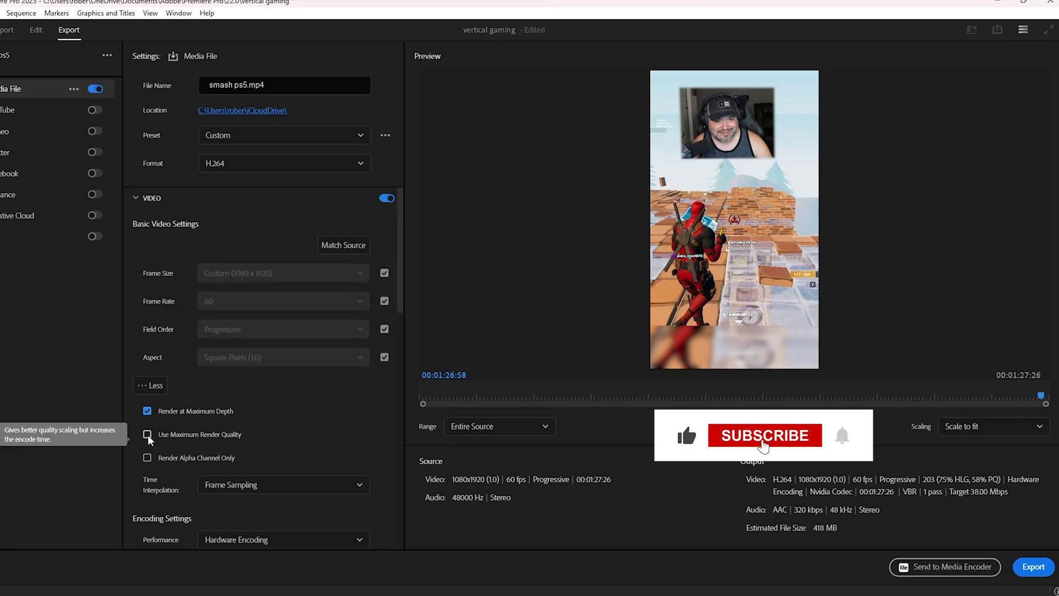